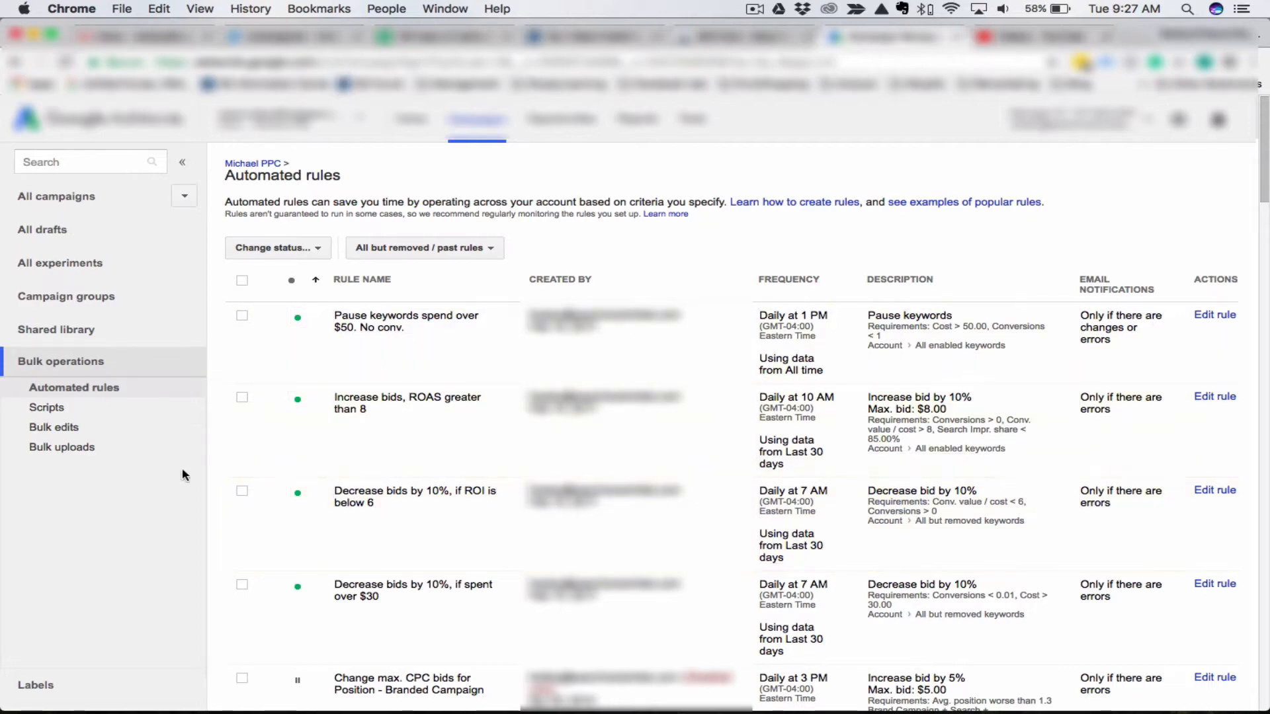
mouse_move(202, 467)
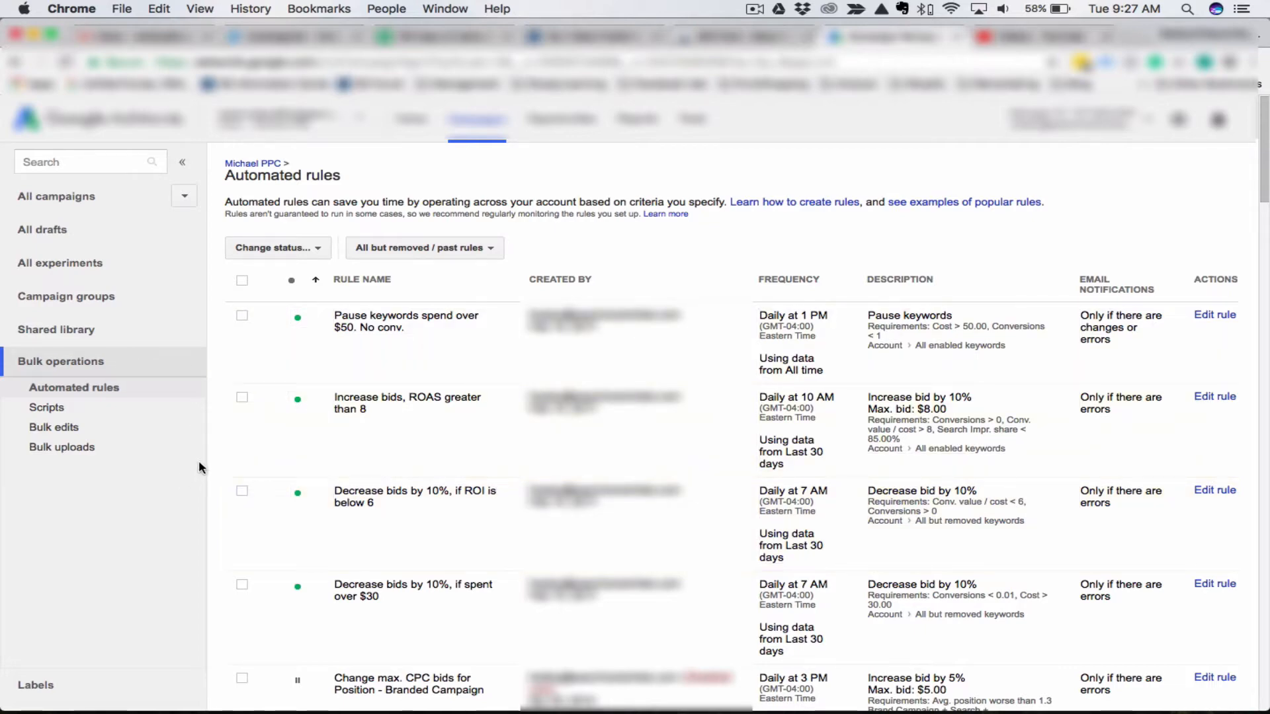
mouse_move(41, 368)
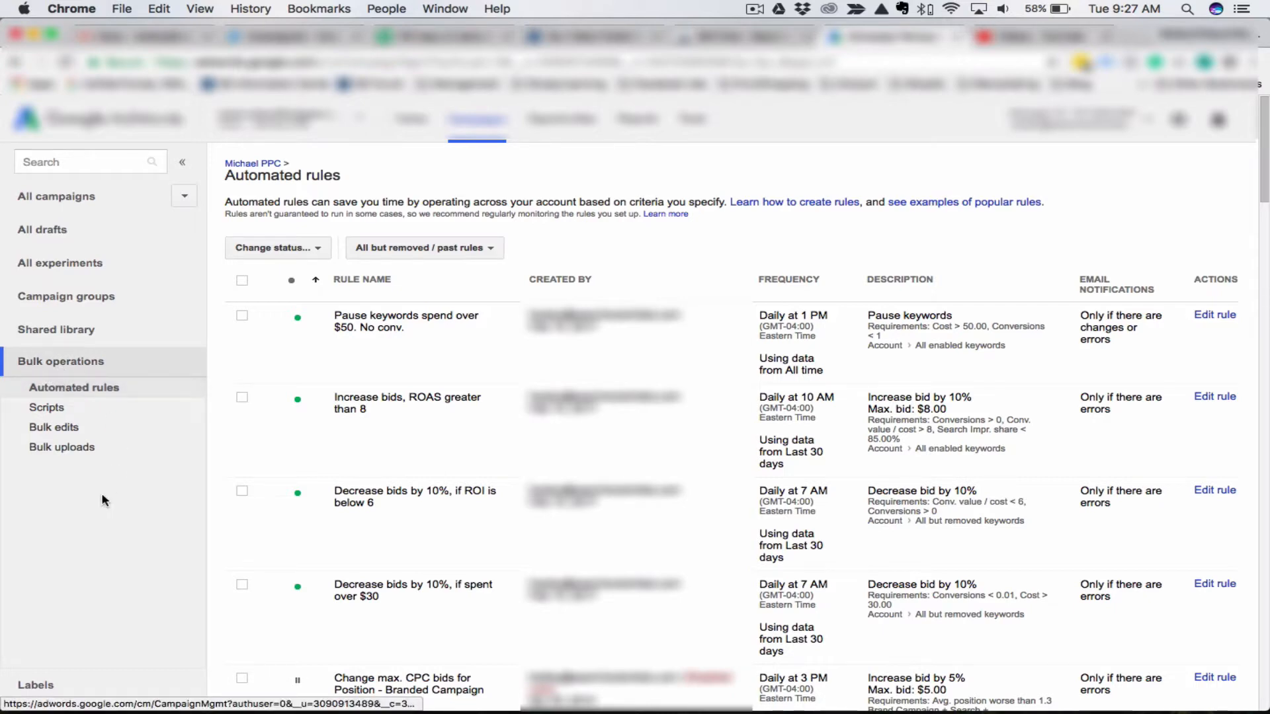
mouse_move(136, 504)
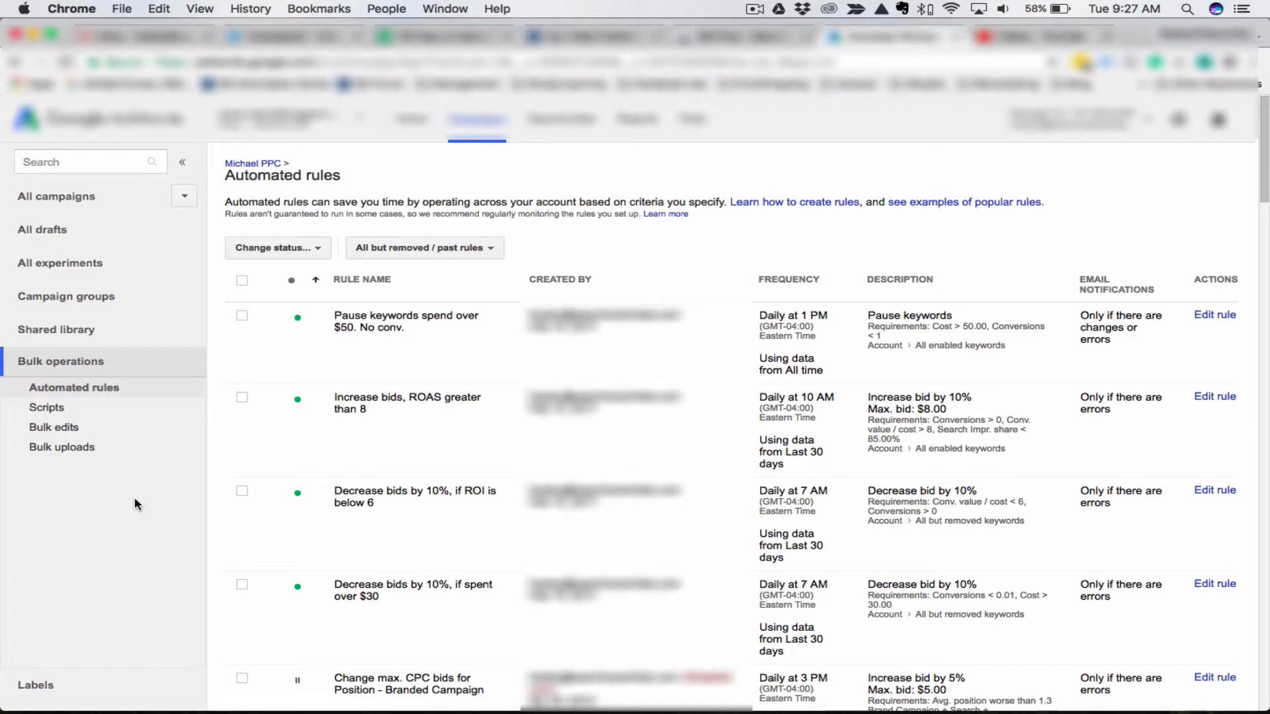
mouse_move(623, 256)
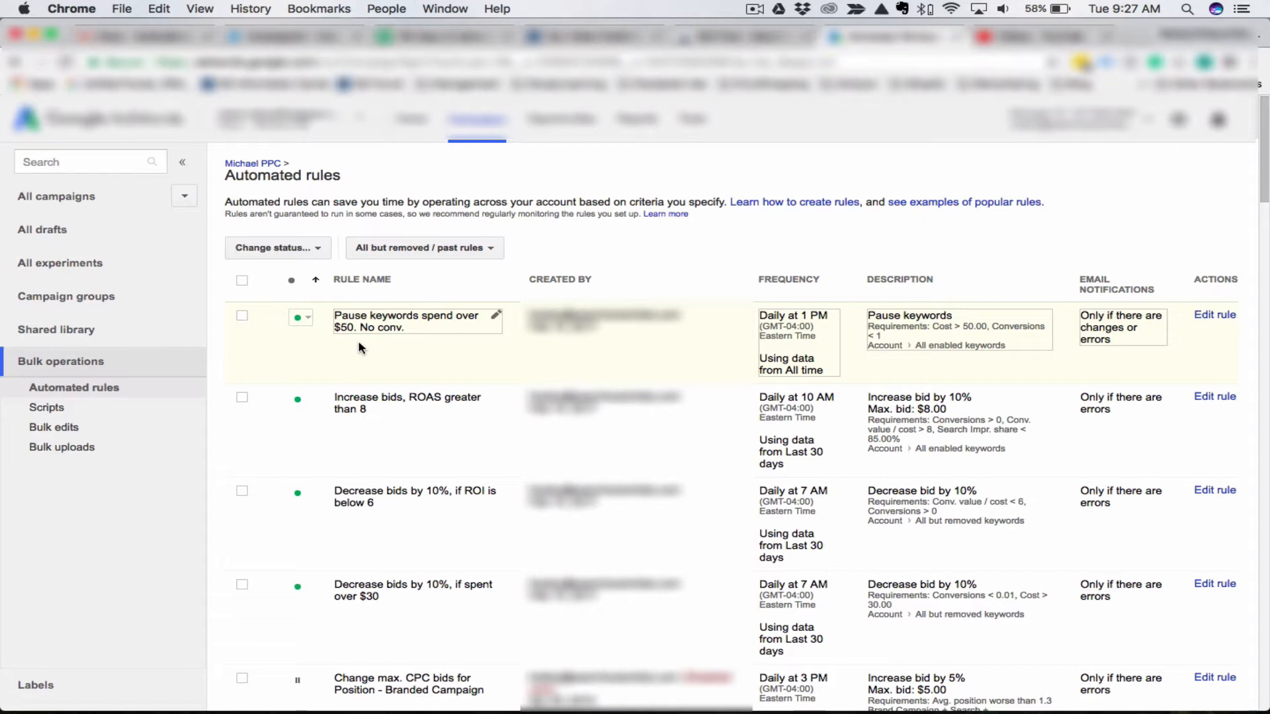
mouse_move(802, 326)
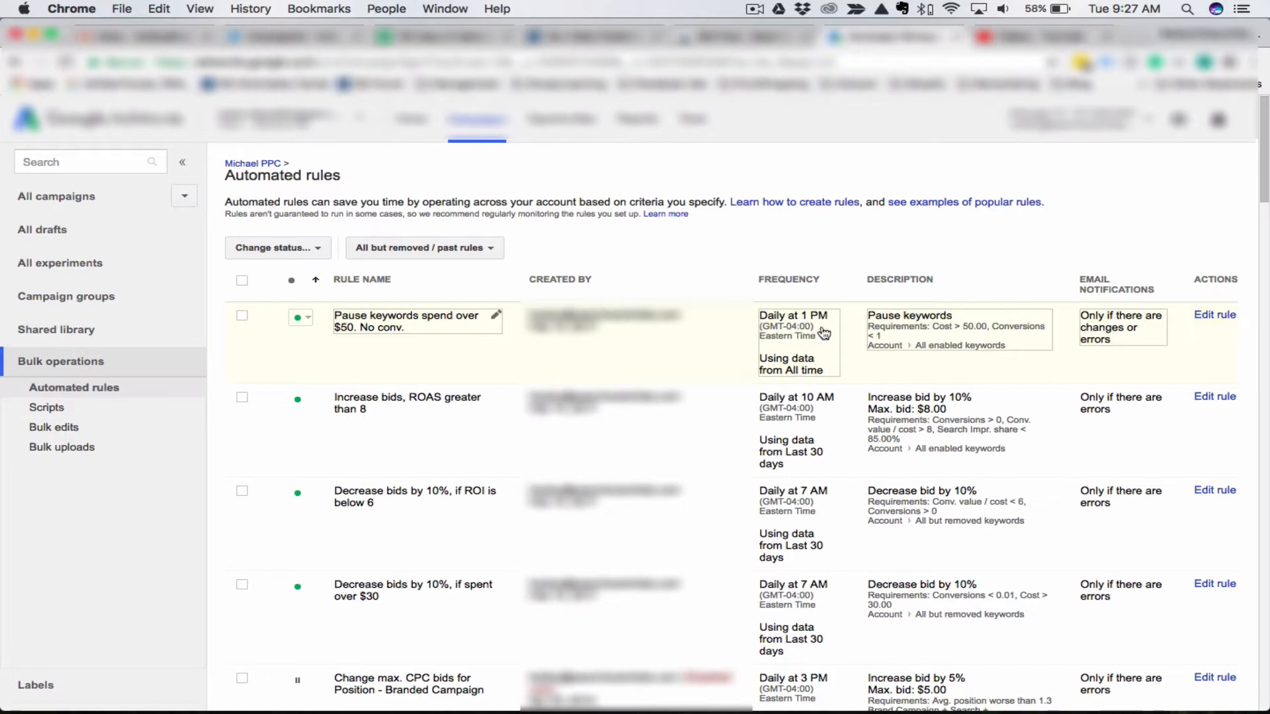
mouse_move(857, 307)
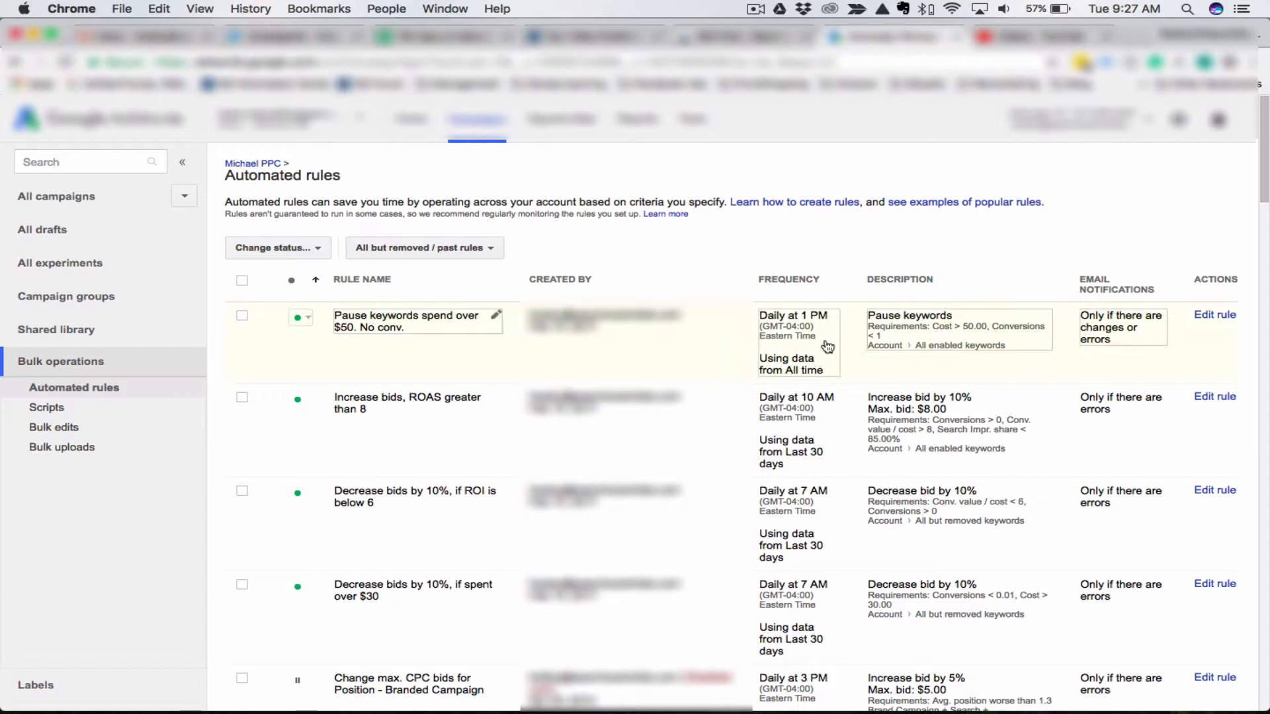
mouse_move(923, 329)
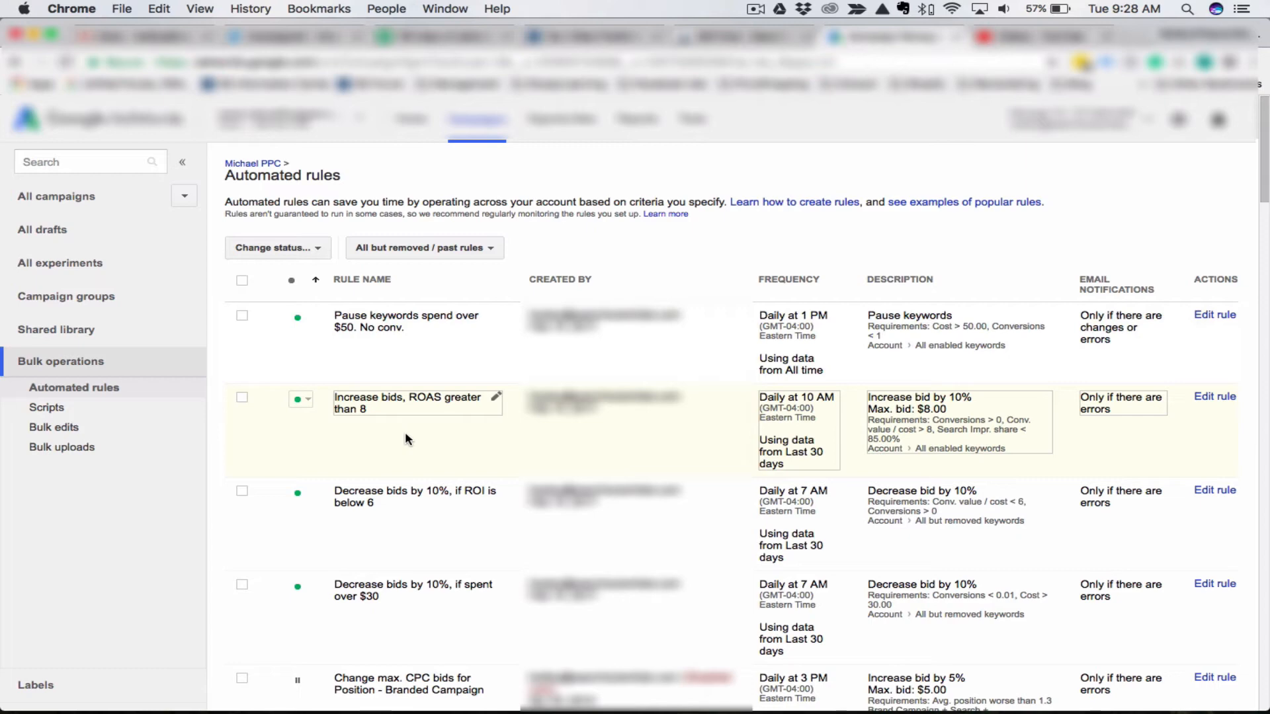
mouse_move(406, 425)
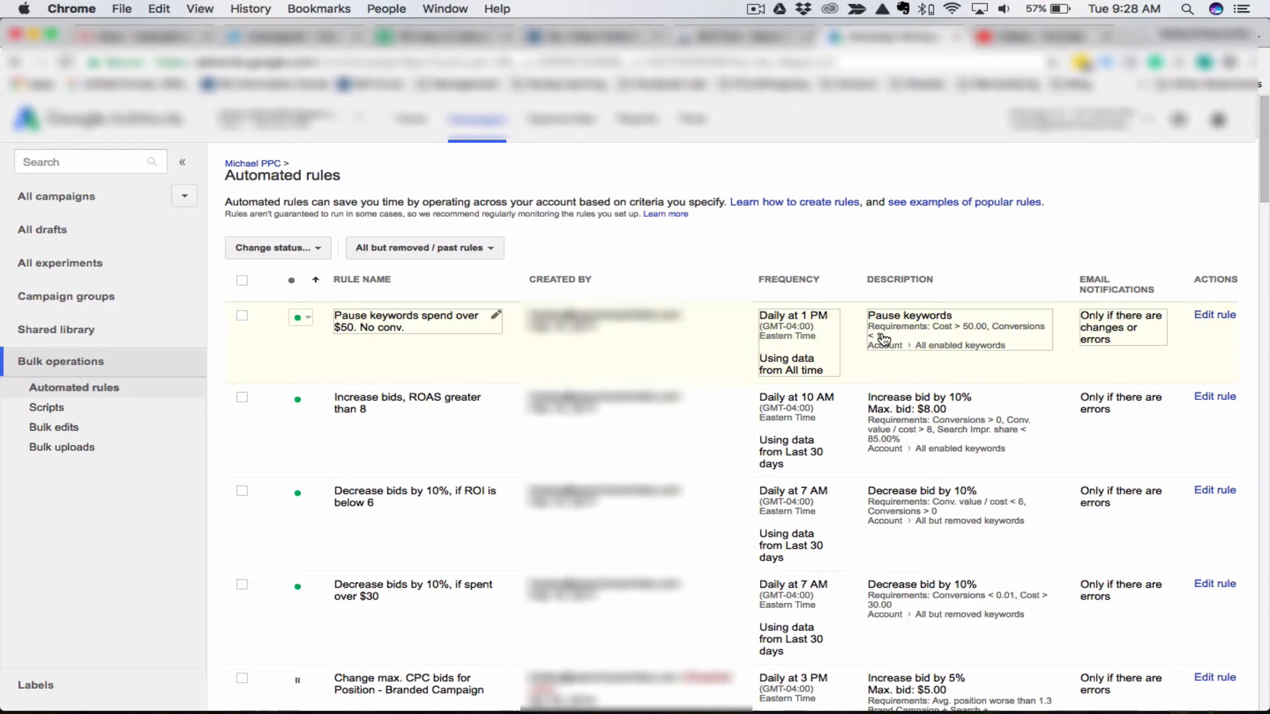
mouse_move(80, 546)
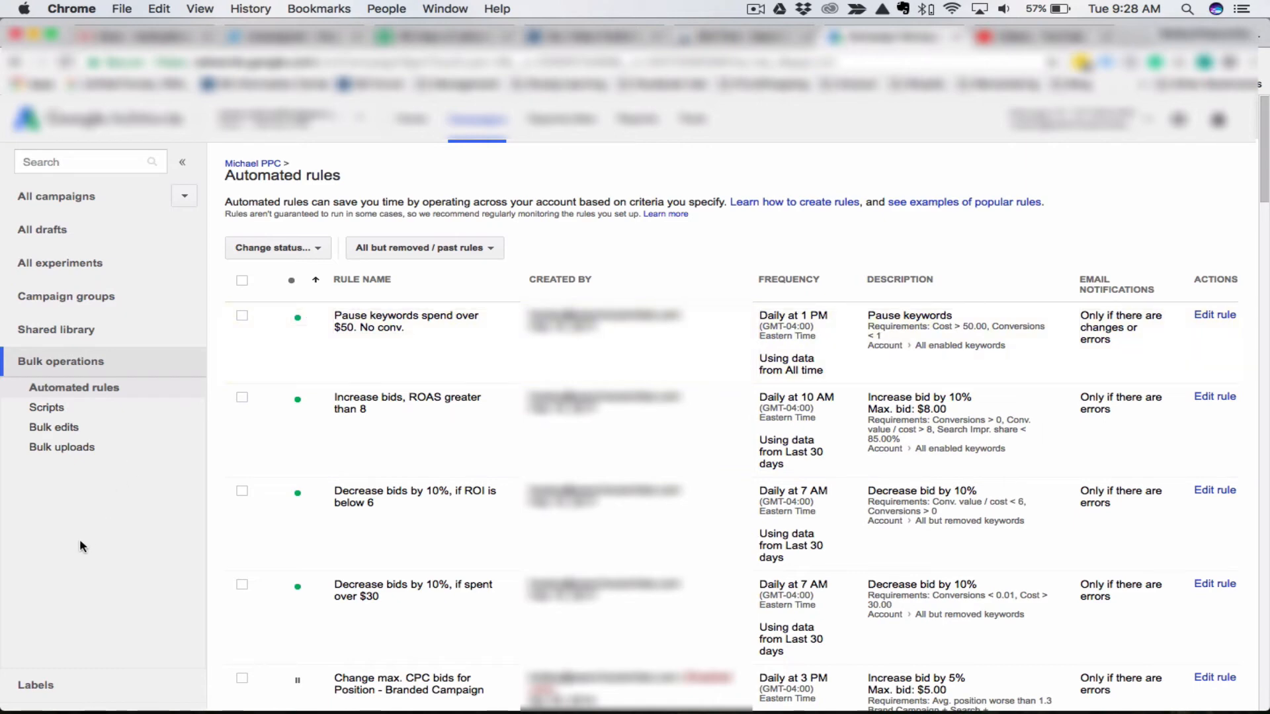
mouse_move(132, 551)
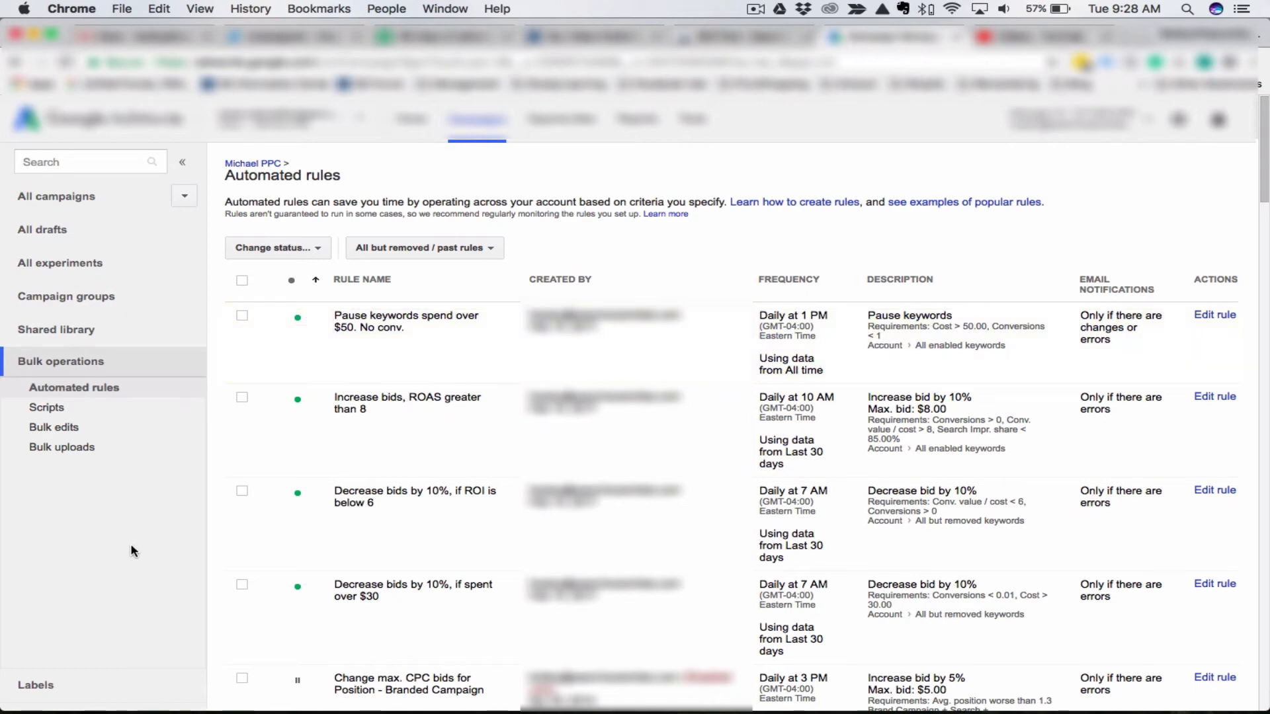